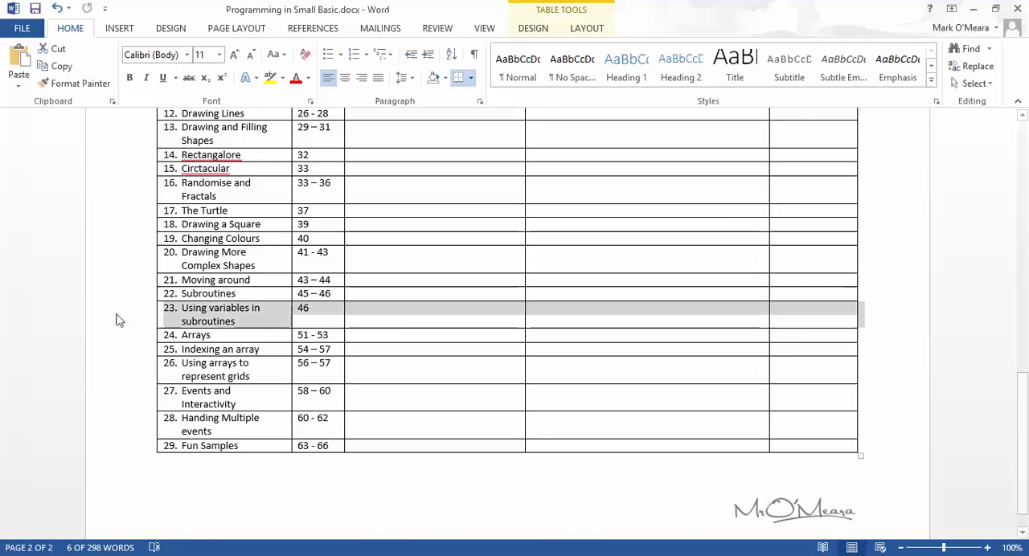
mouse_move(401, 359)
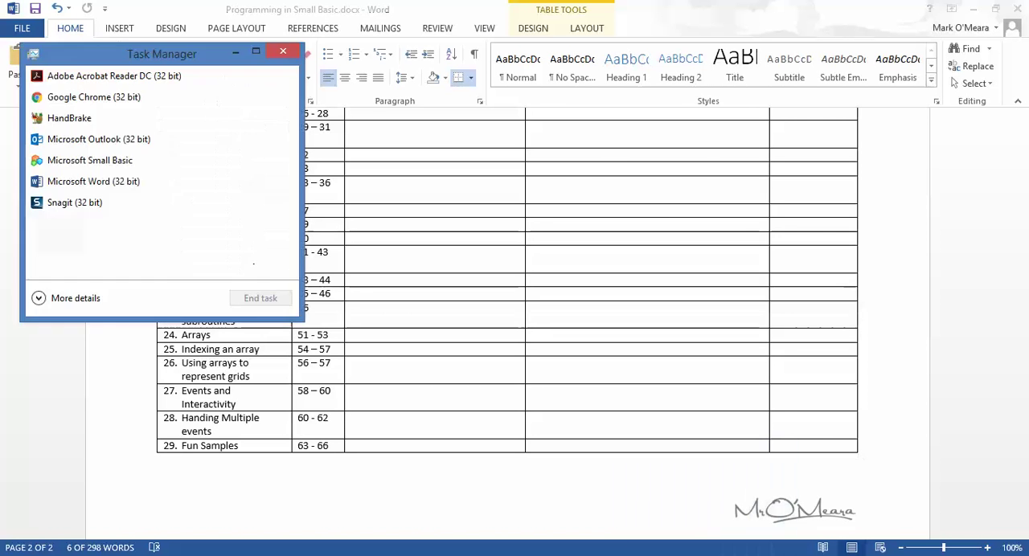
Step: Switch from Word to the Introducing Small Basic PDF in Acrobat Reader
left_click(282, 51)
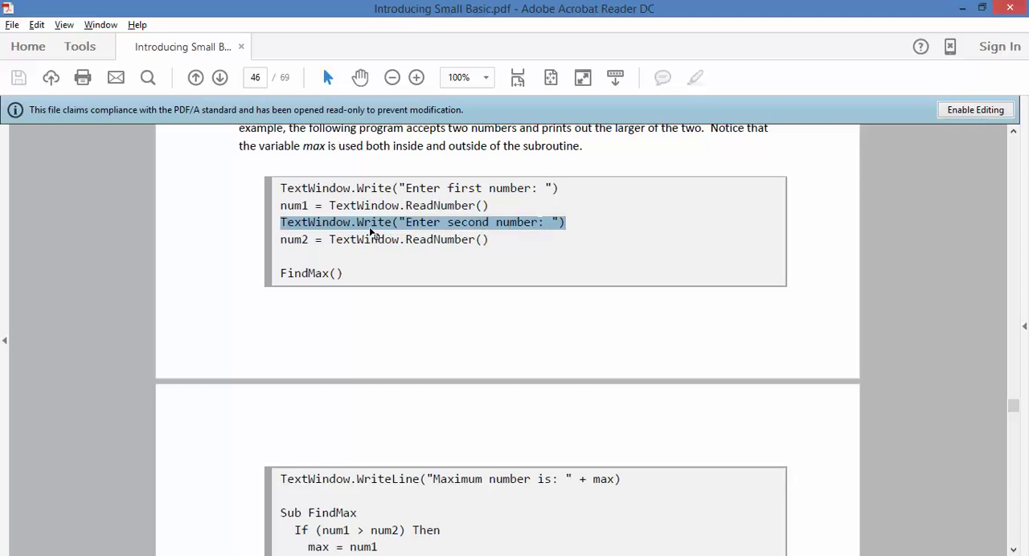
Step: Scroll through the FindMax example on pages 46–47, selecting the FindMax() call
scroll("down", 3)
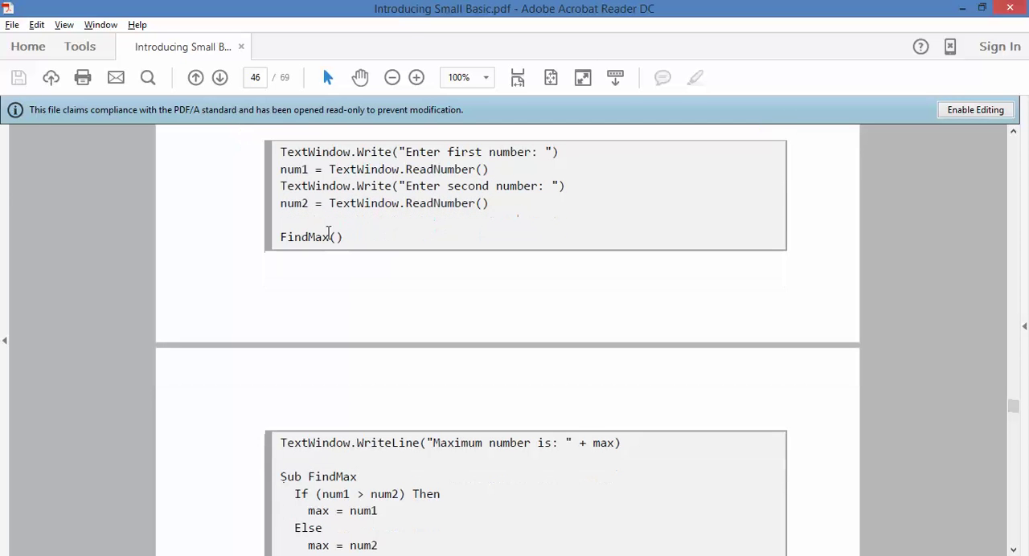
double_click(308, 236)
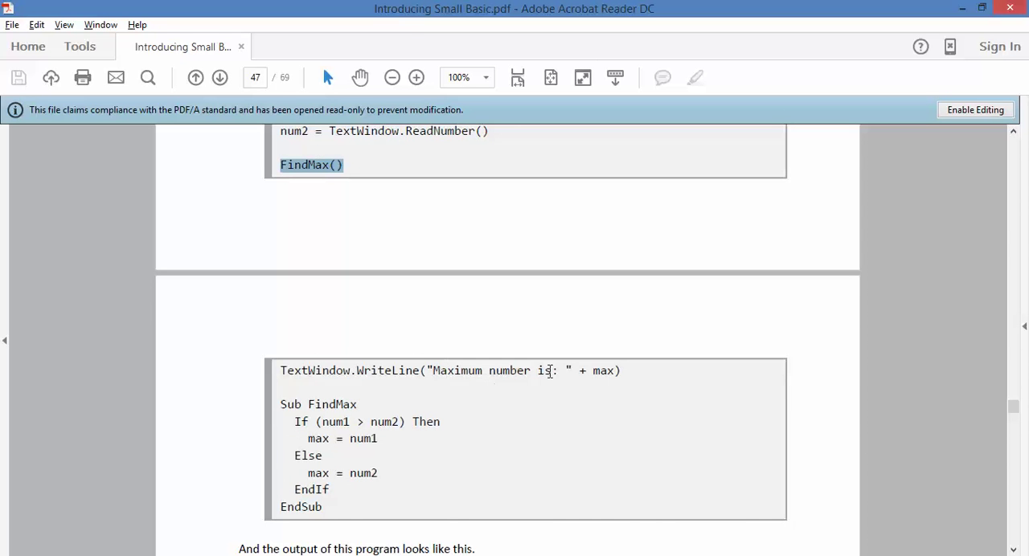
mouse_move(367, 413)
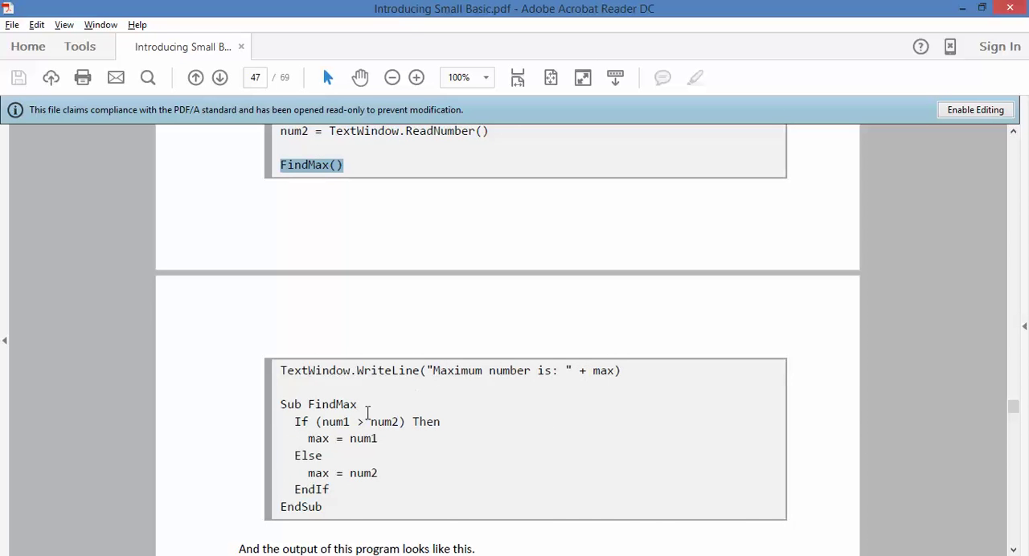
scroll("down", 3)
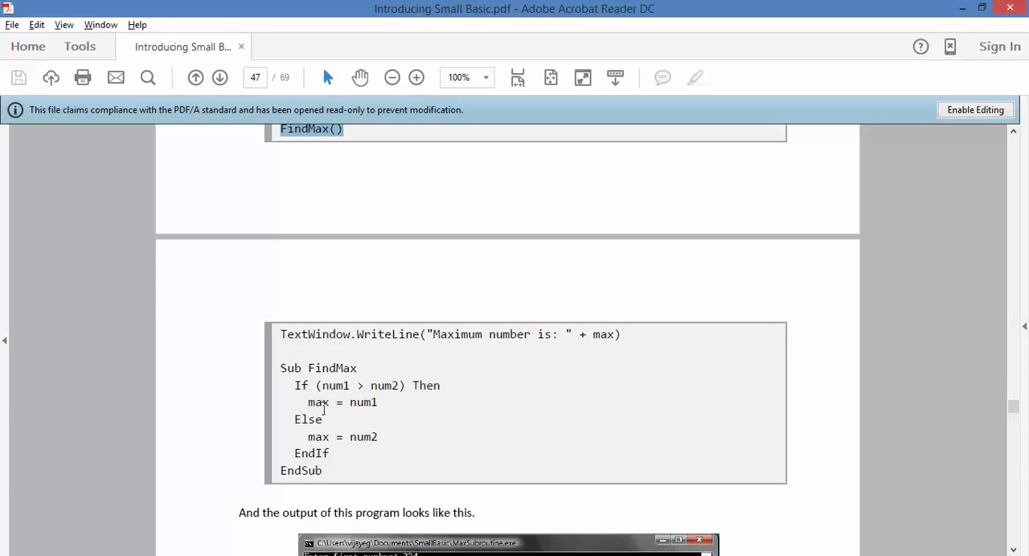
mouse_move(313, 386)
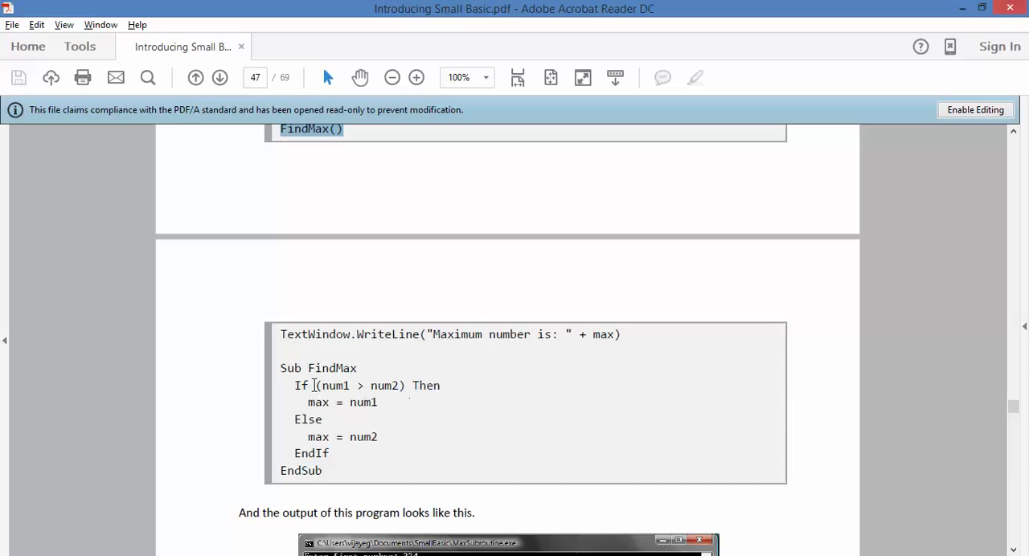
mouse_move(367, 387)
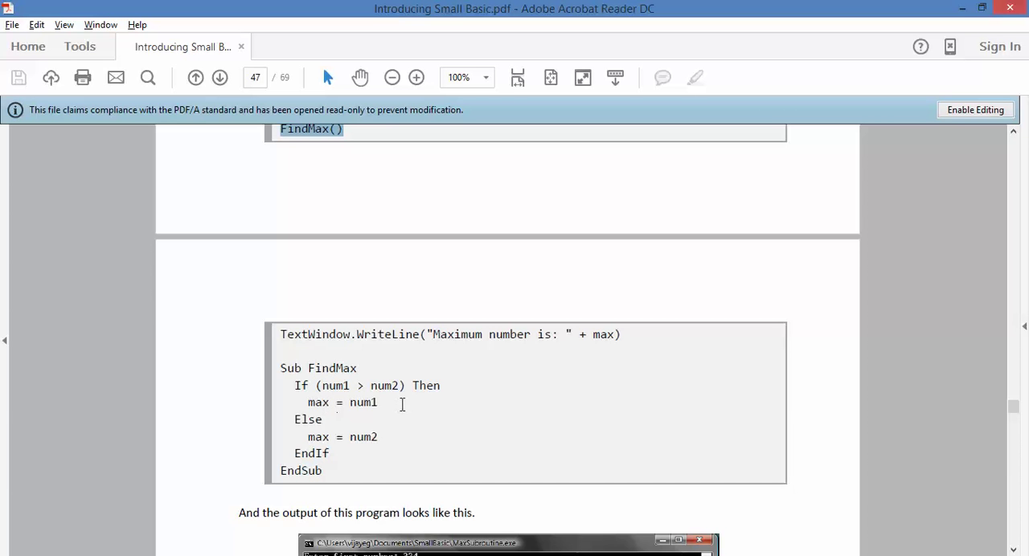
mouse_move(353, 442)
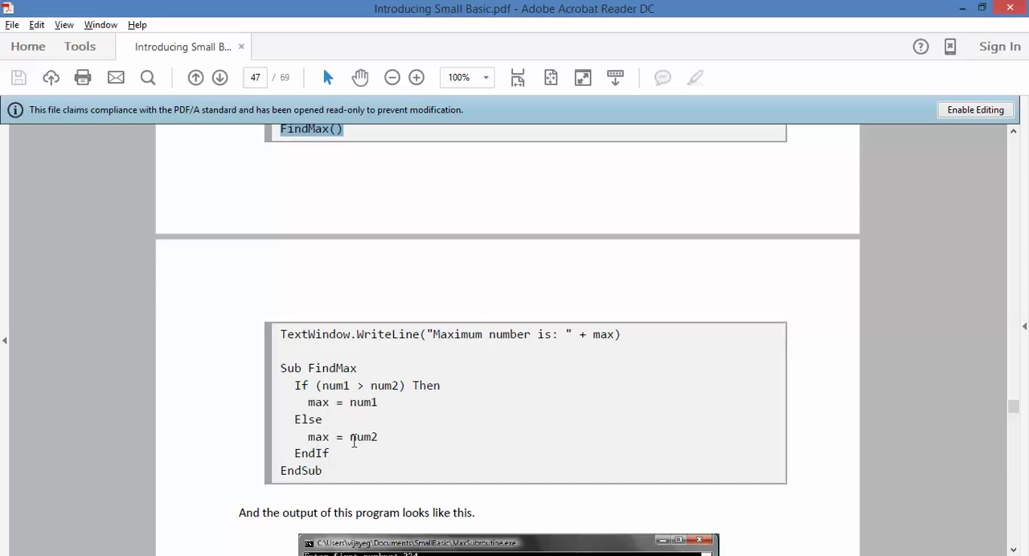
mouse_move(333, 453)
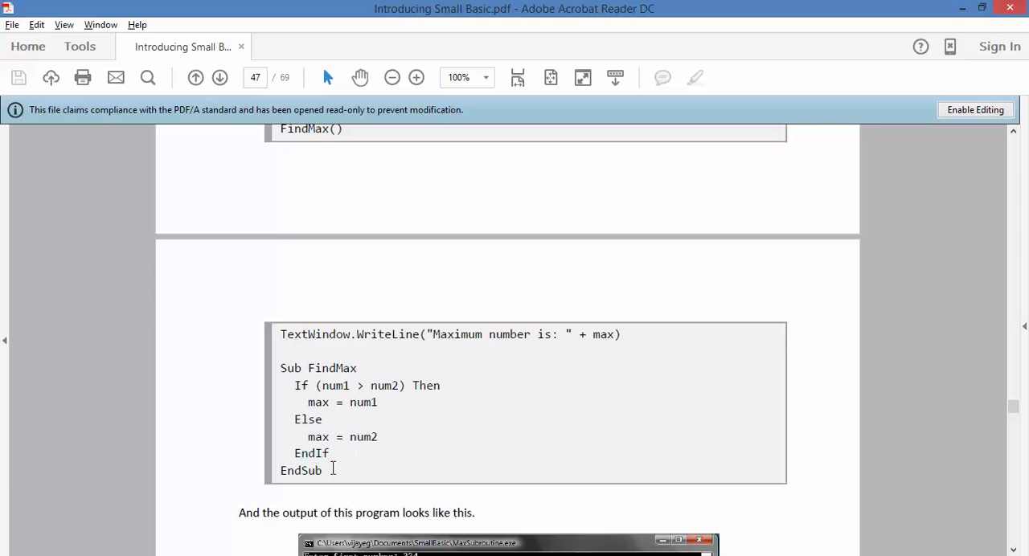
mouse_move(495, 417)
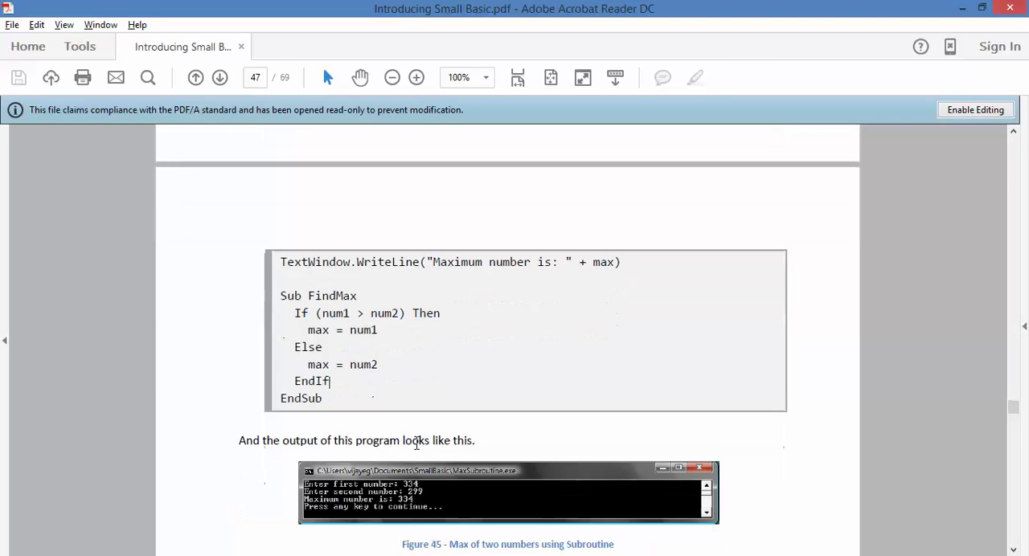
scroll("down", 3)
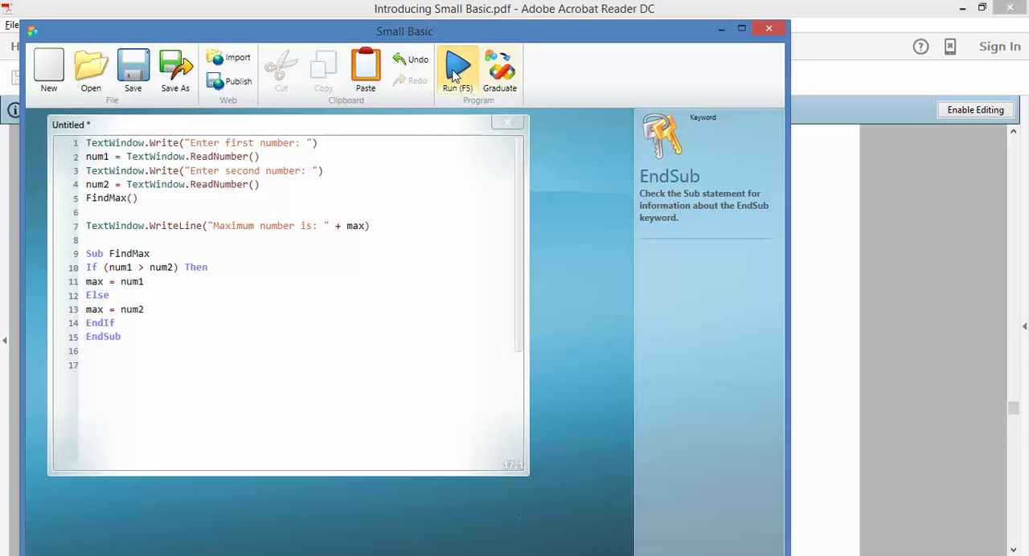
left_click(457, 63)
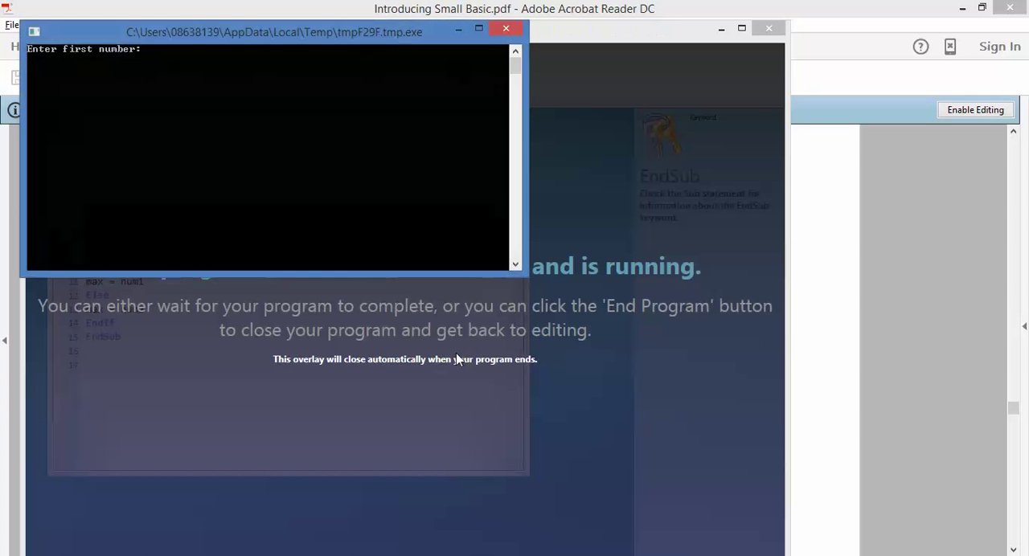
type("34")
type("88")
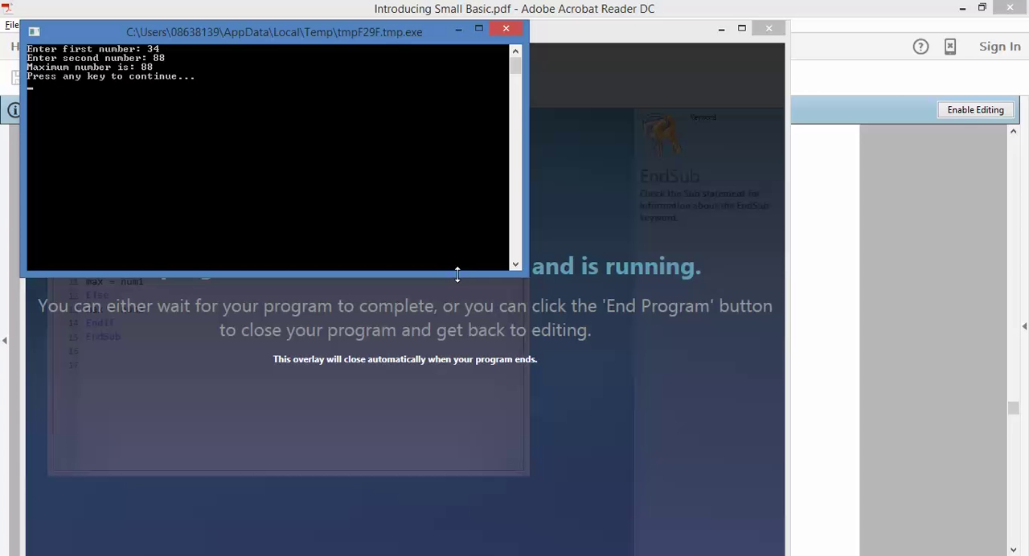
key("enter")
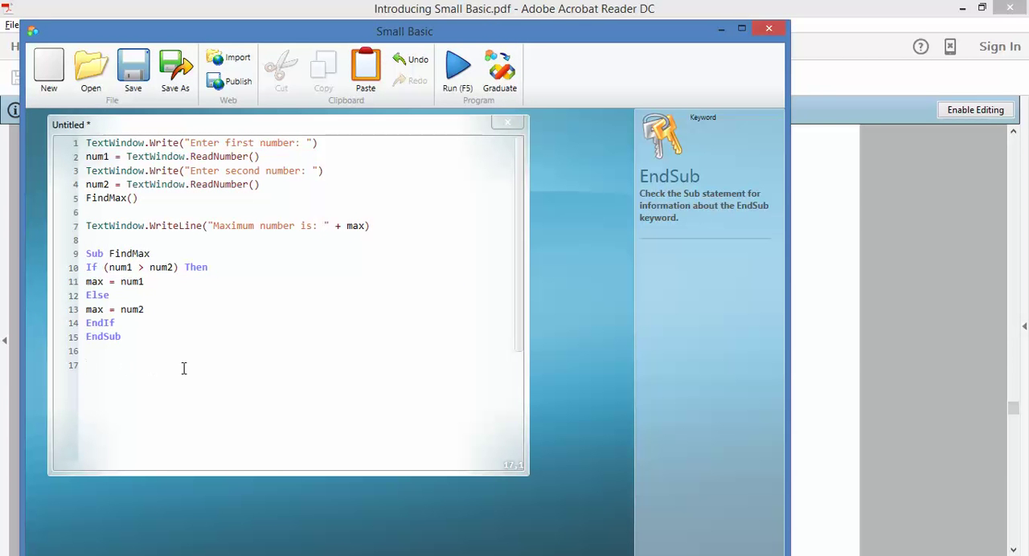
Step: Write Sub Total containing NumTotal = num1 + num2, closed by EndSub
type("S")
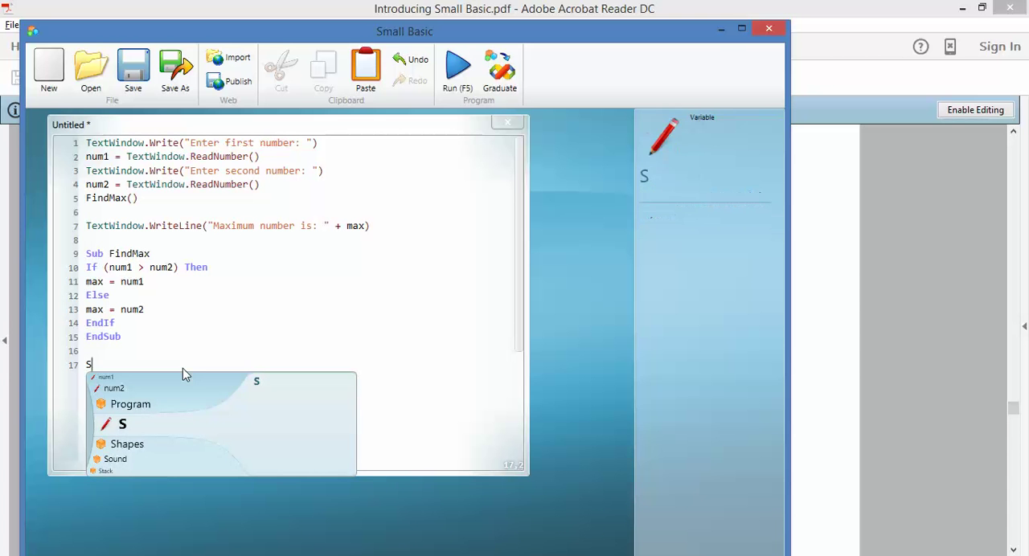
type("ub")
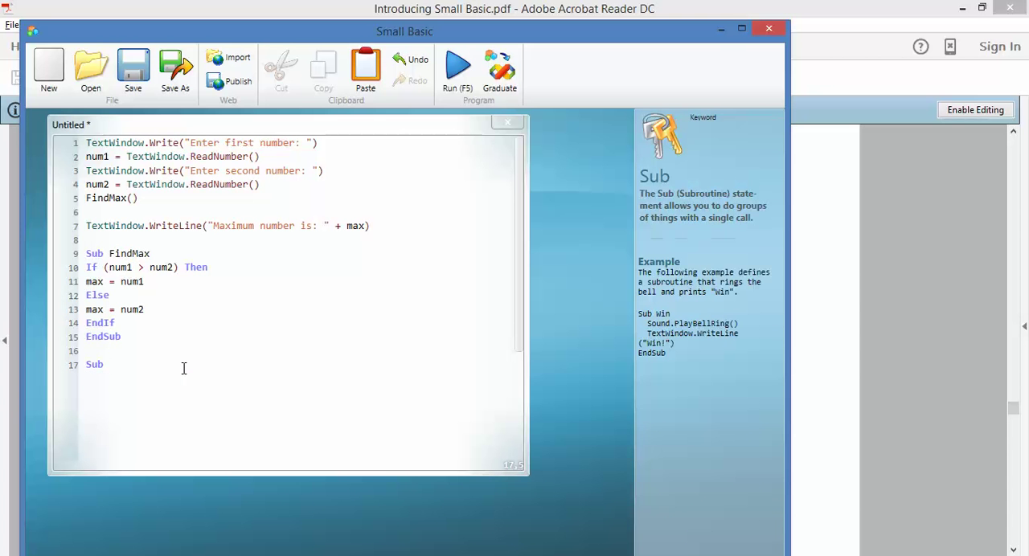
type("Total")
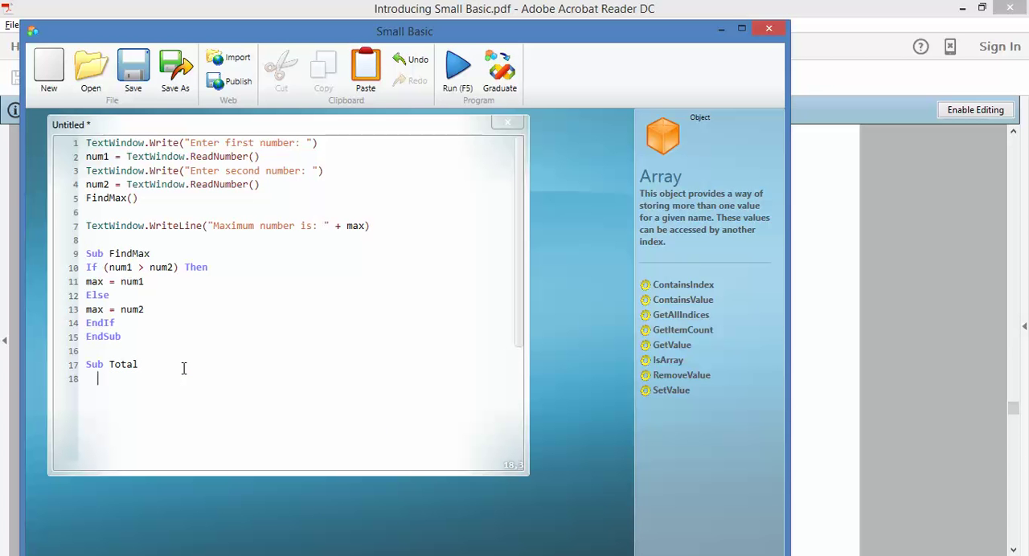
type("N")
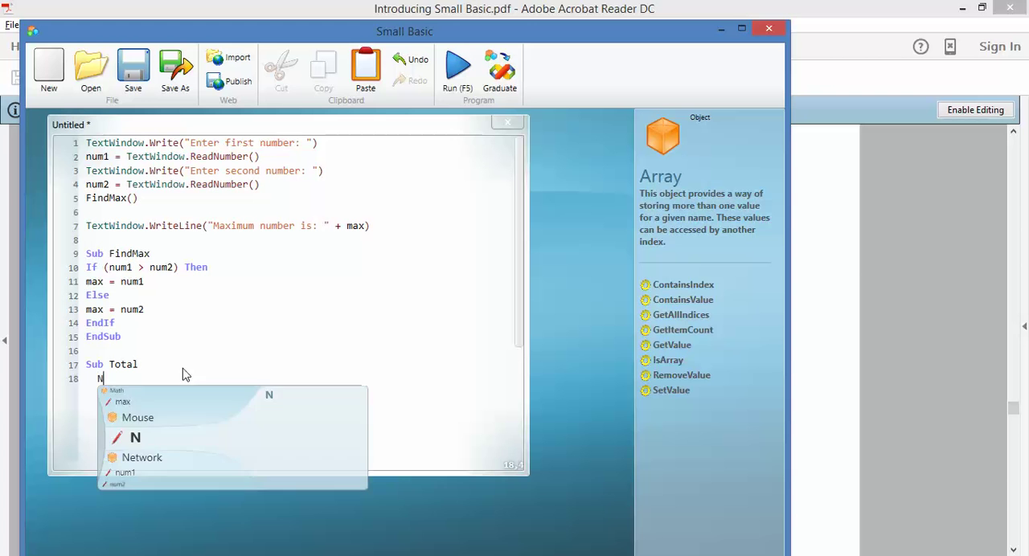
type("umTotal")
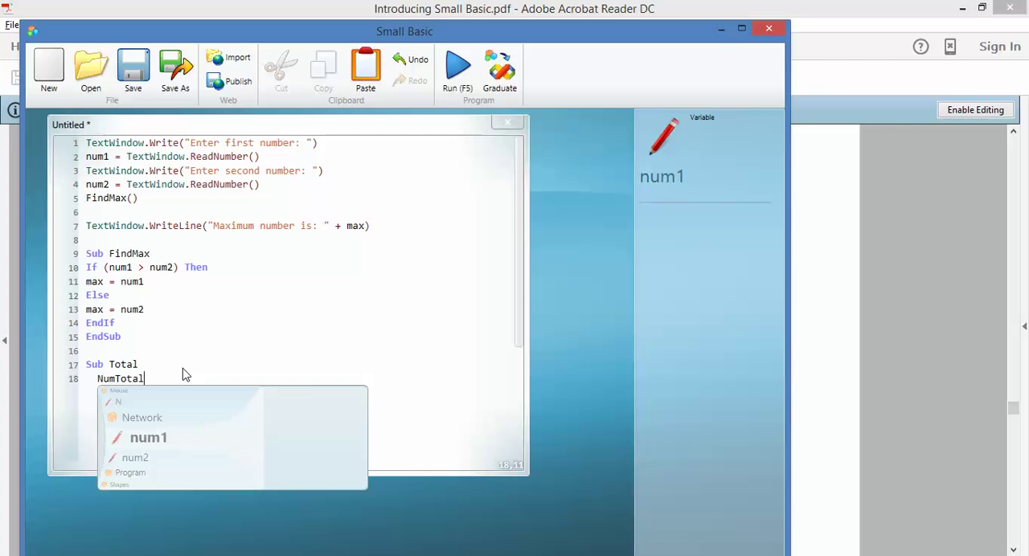
type("=")
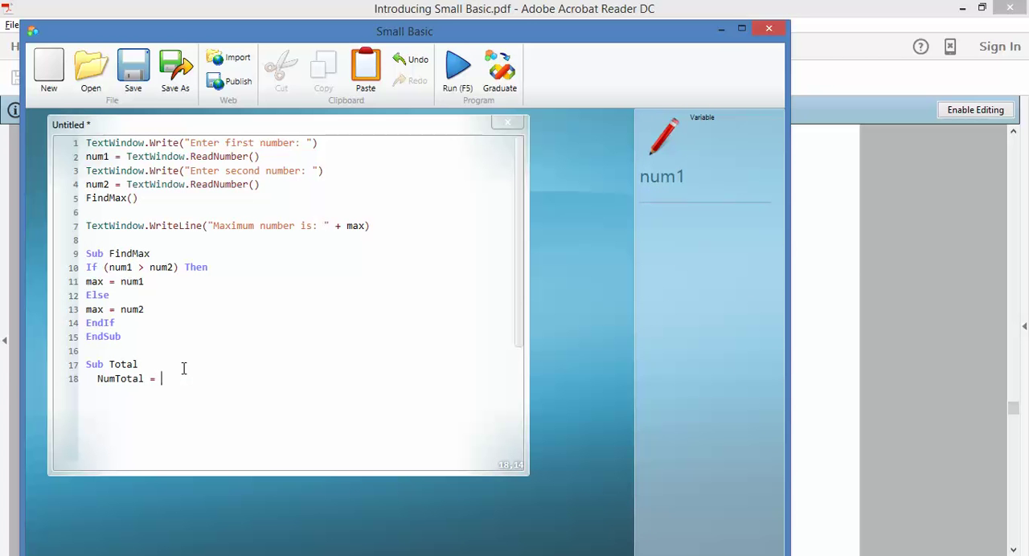
type("num1 +")
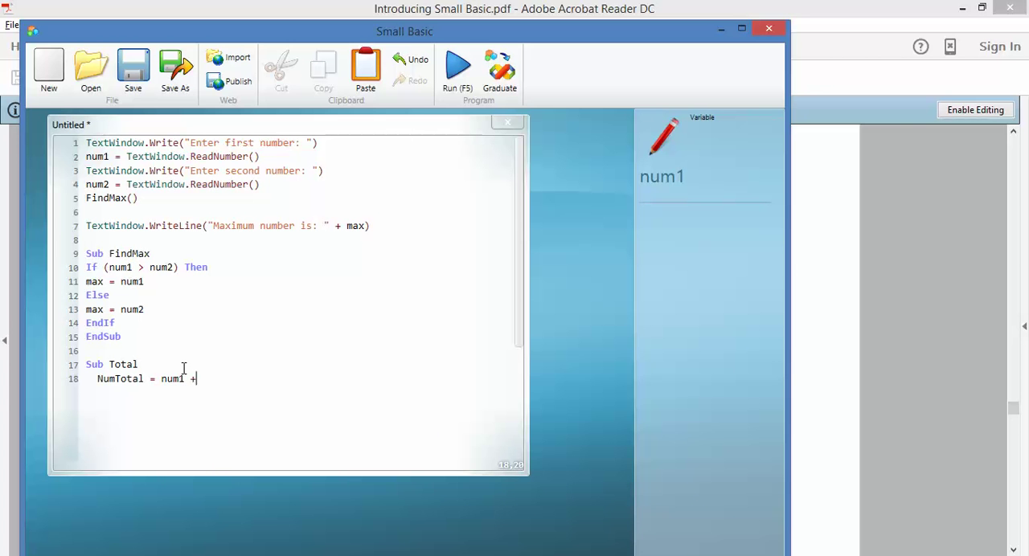
type("num2")
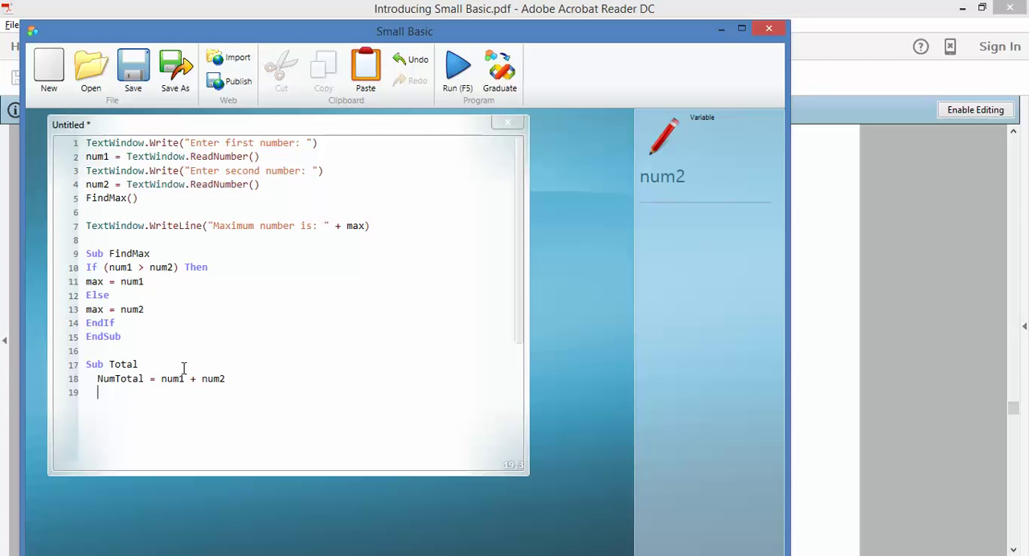
type("EndSub")
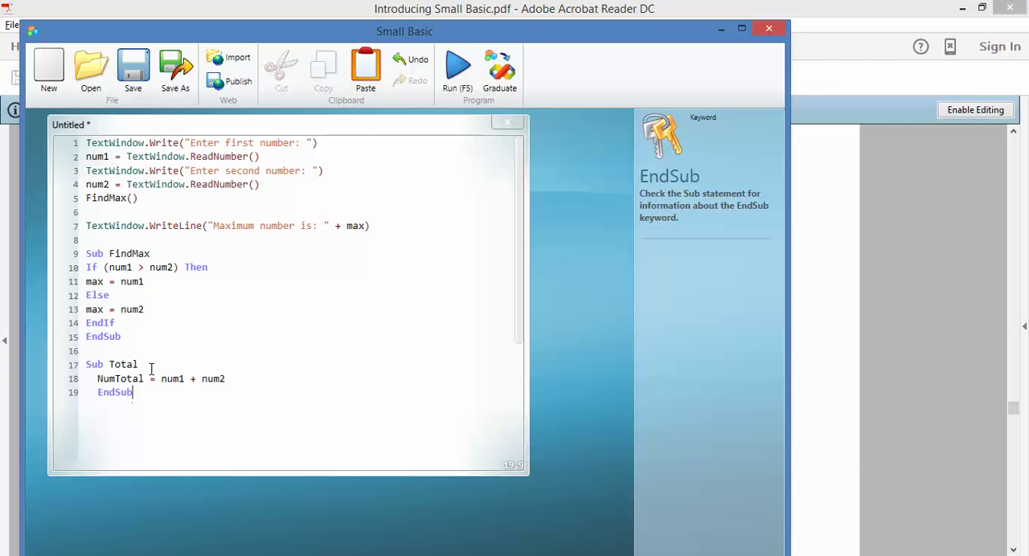
mouse_move(172, 409)
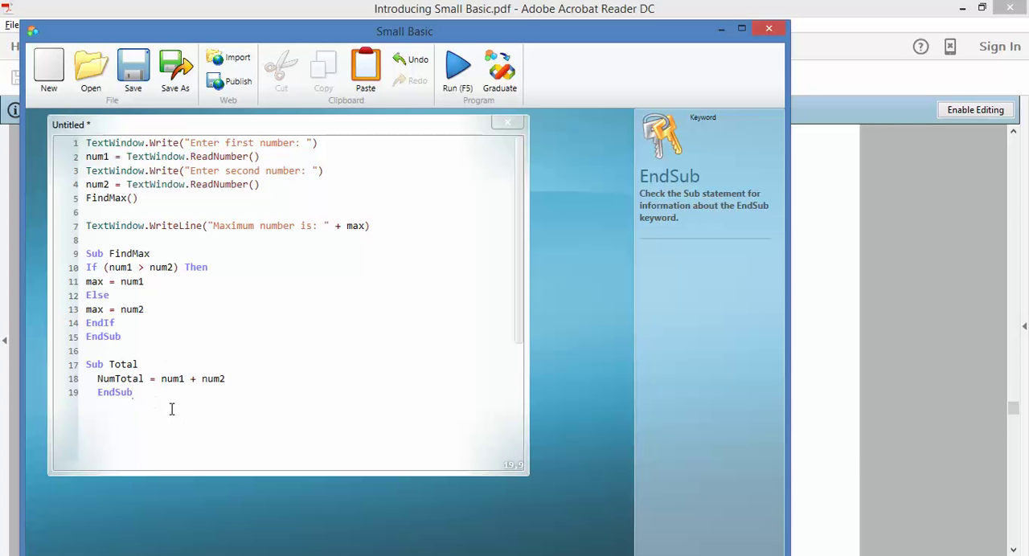
mouse_move(143, 212)
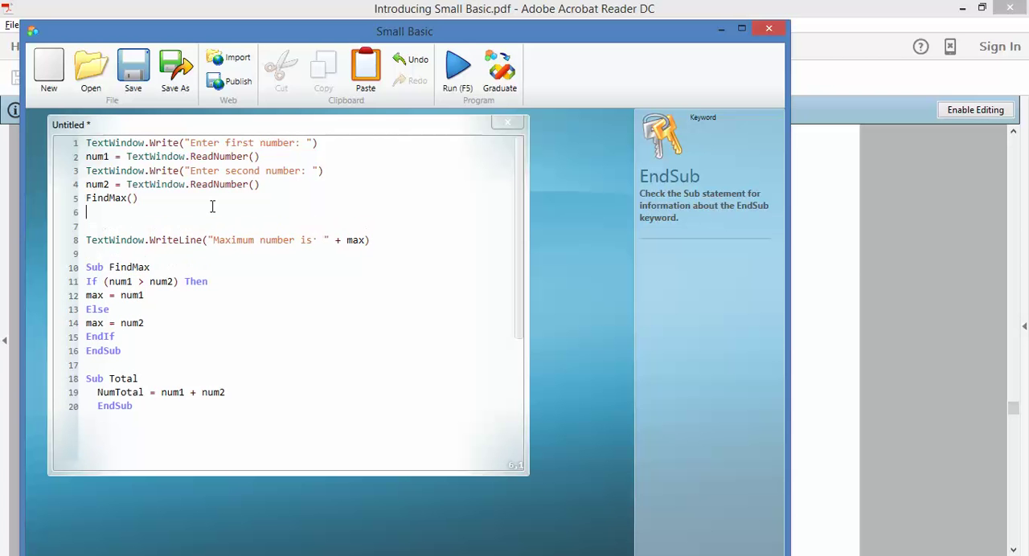
Step: Insert a Total() call on the line after FindMax()
type("Find")
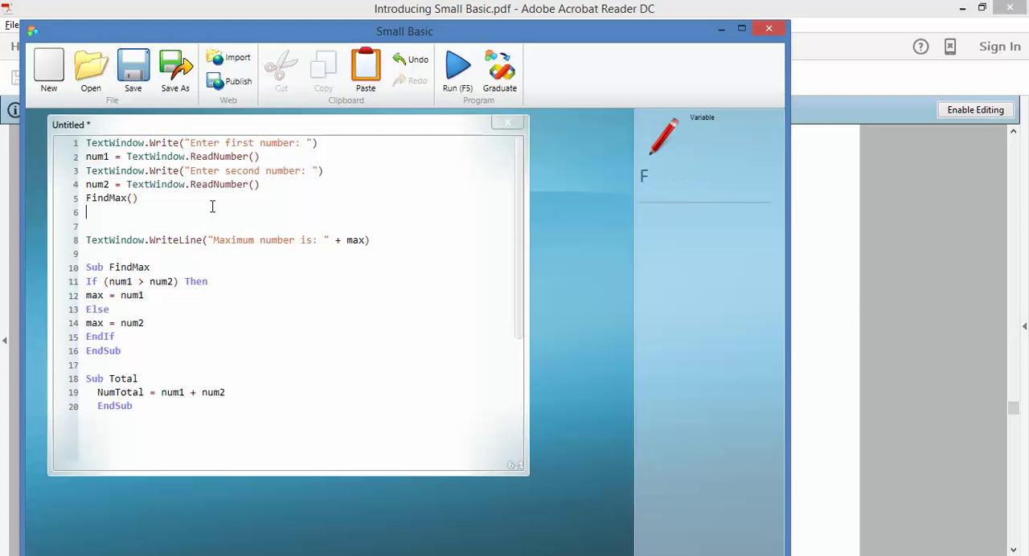
type("Total(")
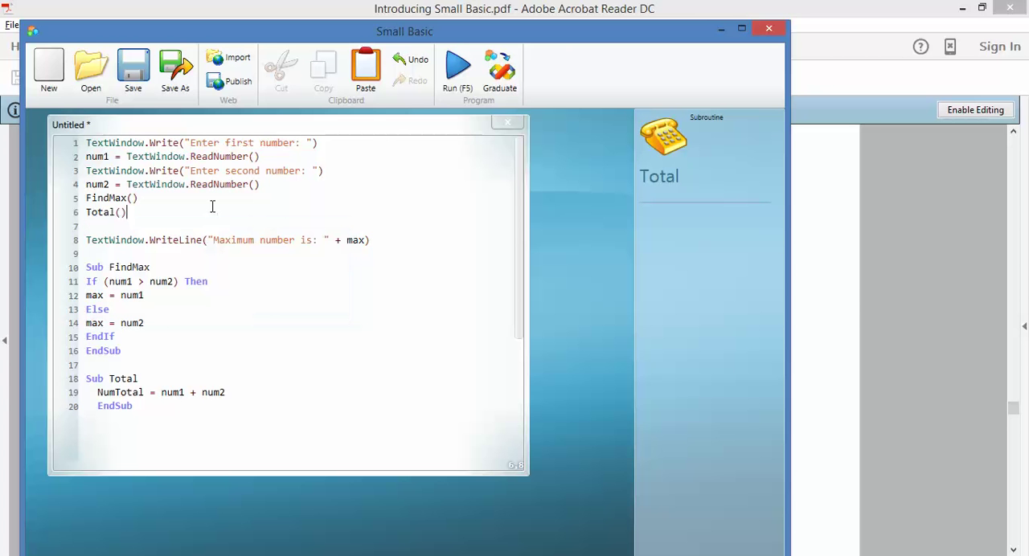
left_click(121, 239)
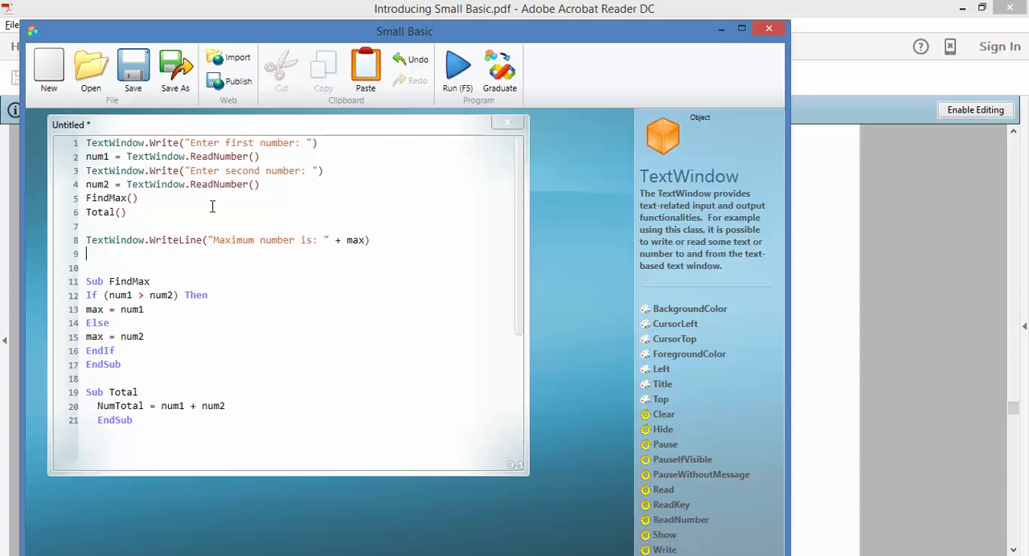
Step: Add TextWindow.WriteLine("The total of the numbers is: " + NumTotal) after the maximum line
type("Tex")
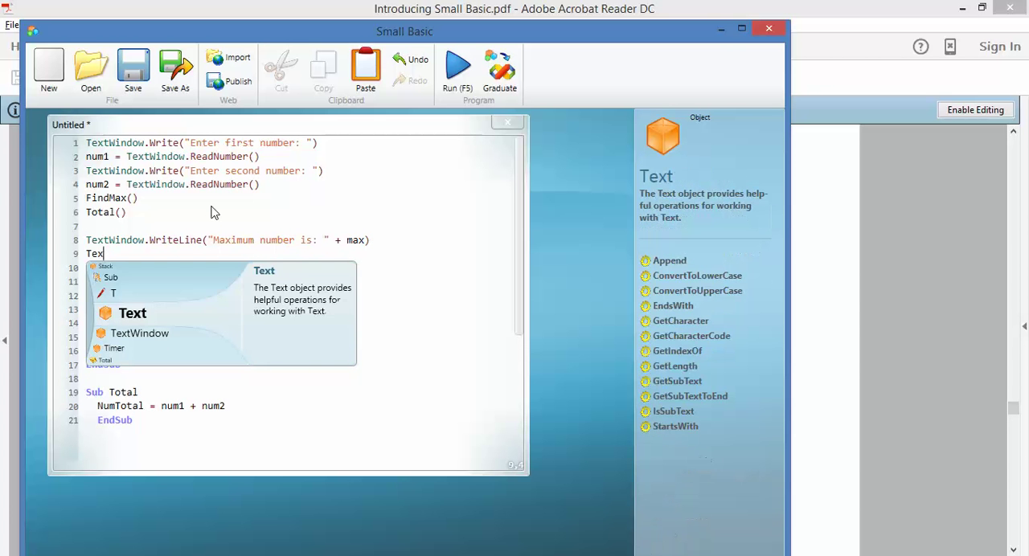
type("tWindow")
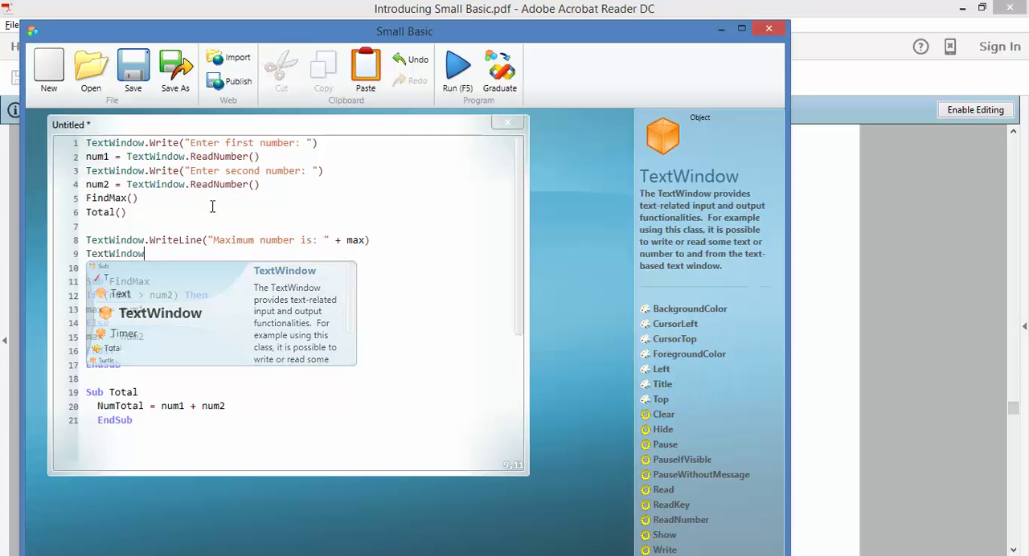
type(".WriteLine")
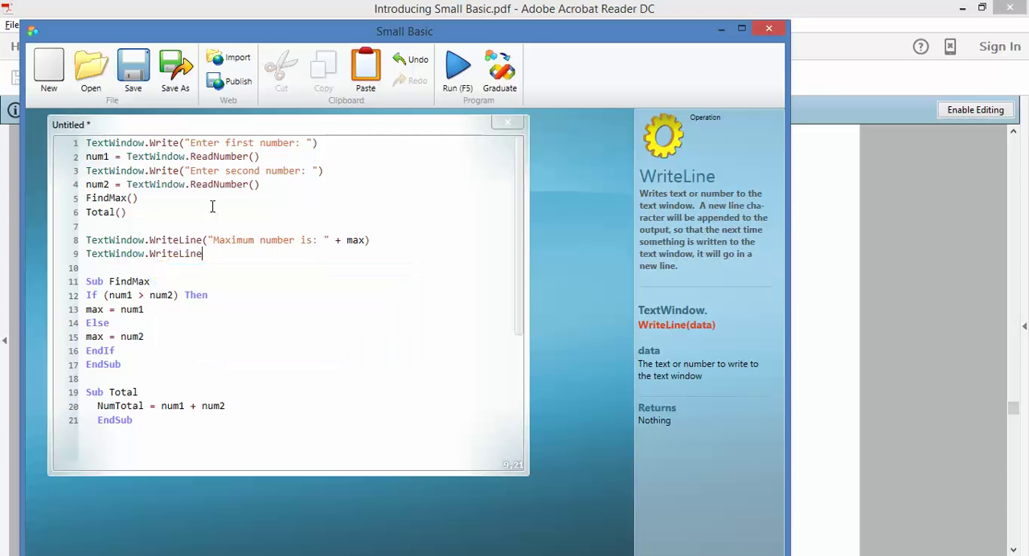
type("(\"")
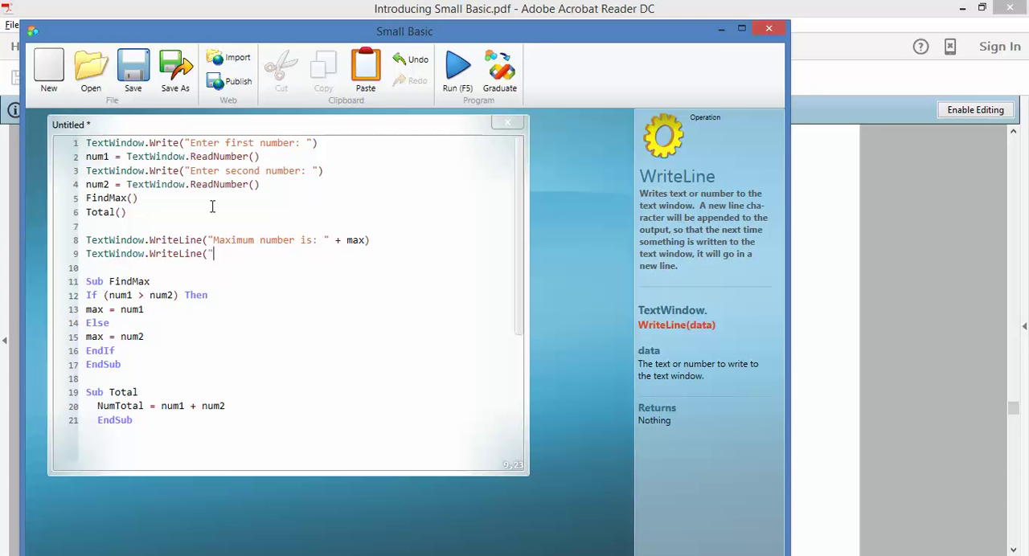
type("The total of")
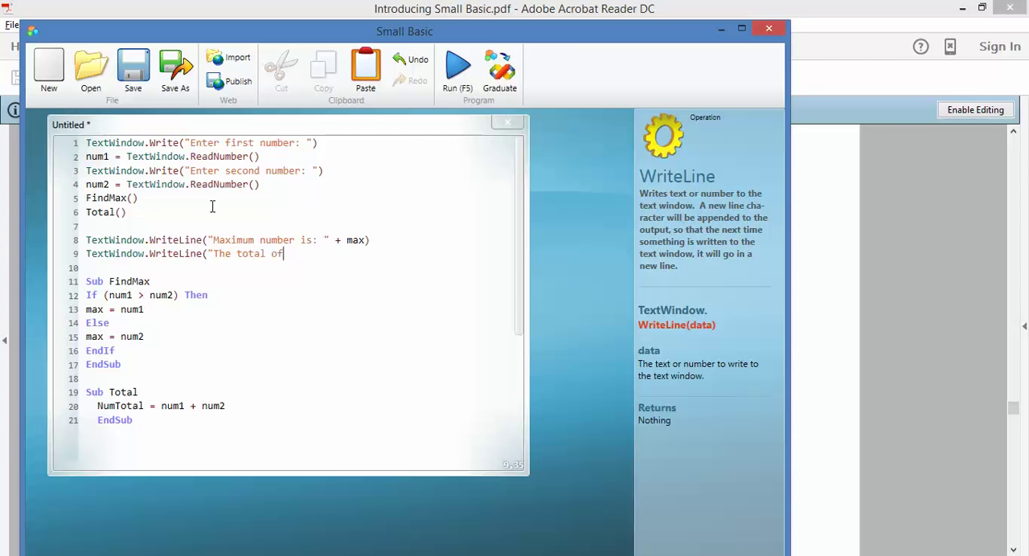
type("the")
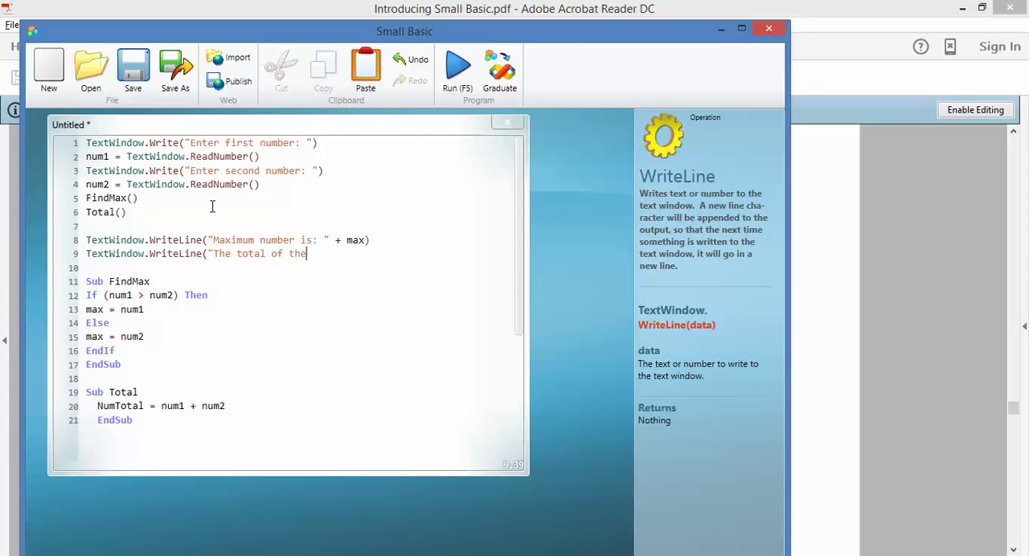
type("numbers is")
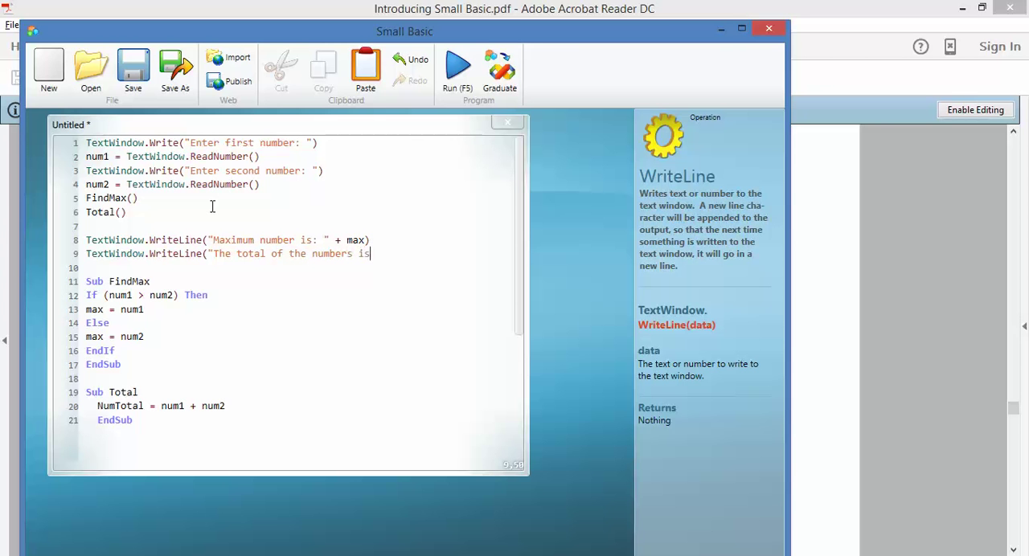
type(":")
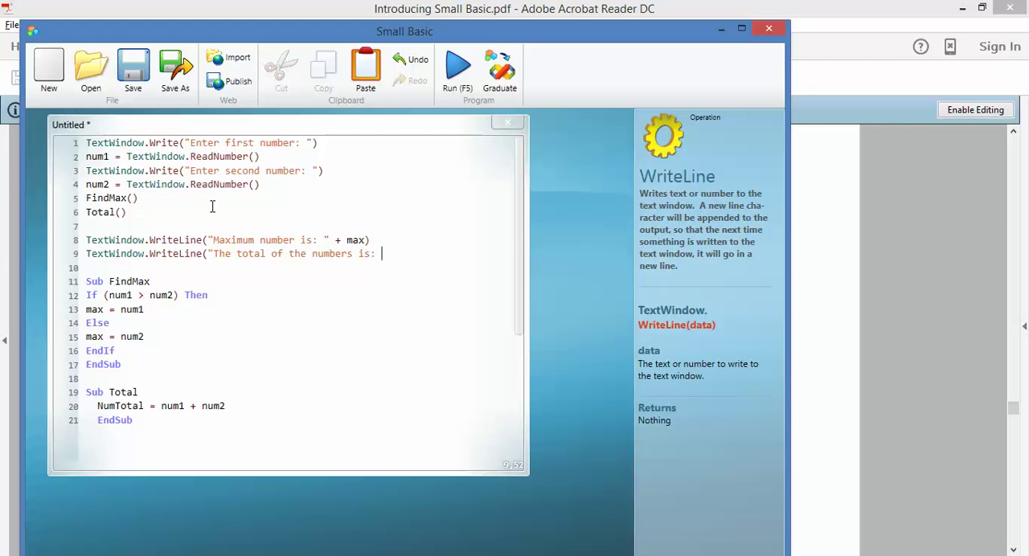
type("\"")
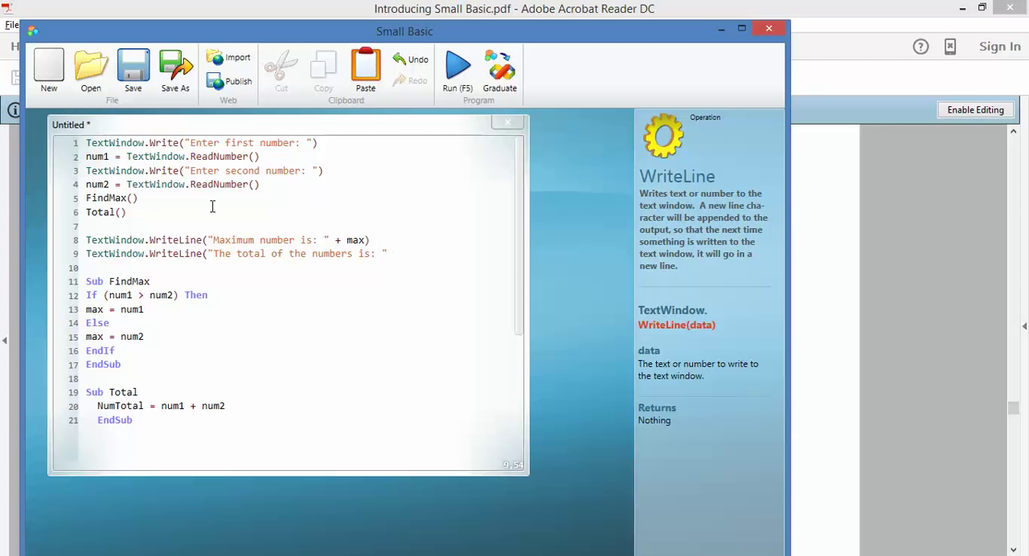
type("+")
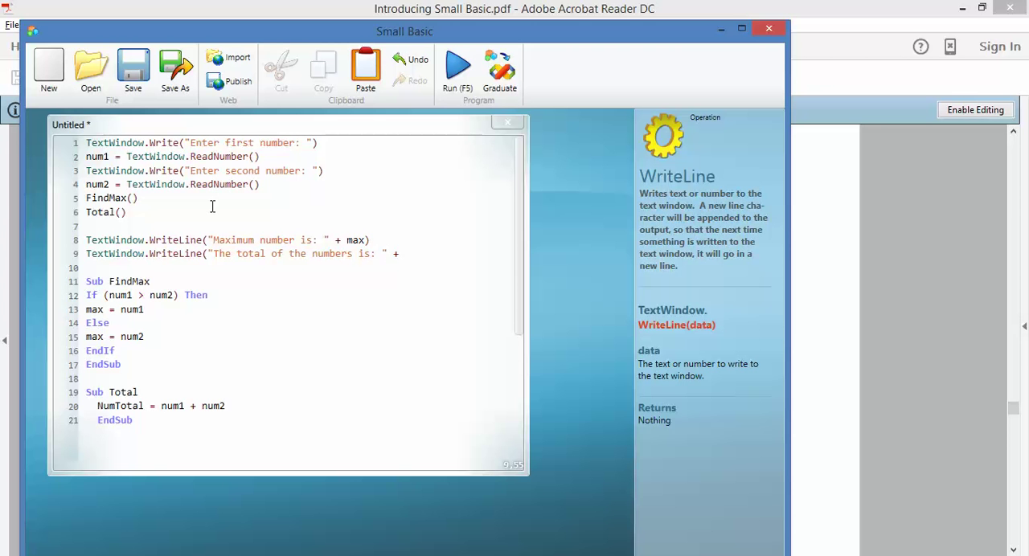
type("NumTotal")
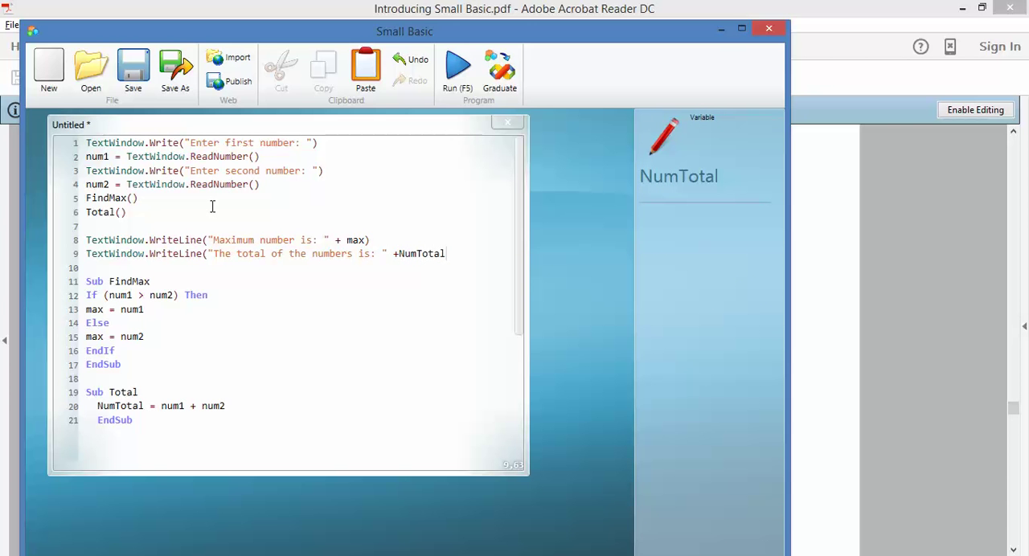
type(")")
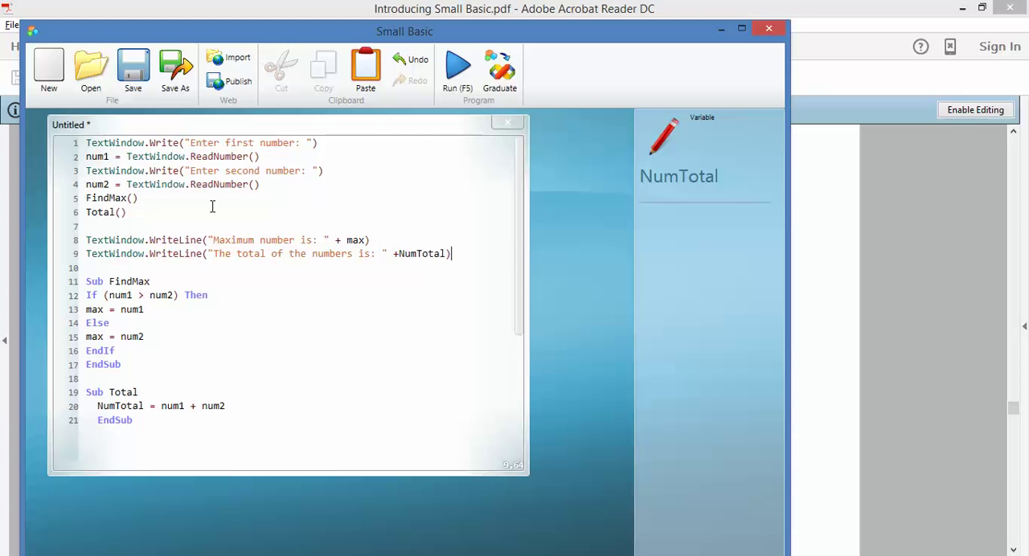
mouse_move(108, 406)
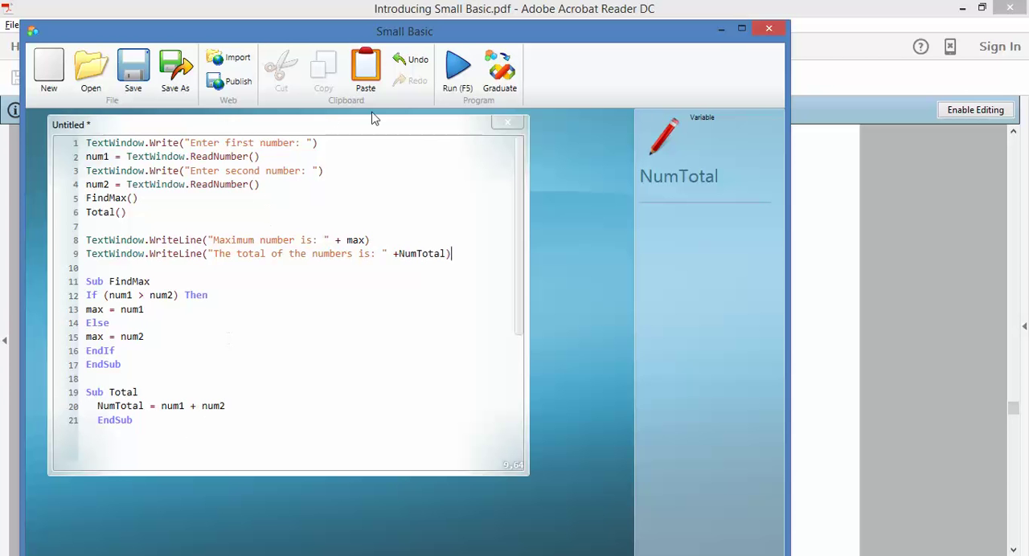
Step: Run the program and enter 10 and 12 as the two numbers
left_click(457, 66)
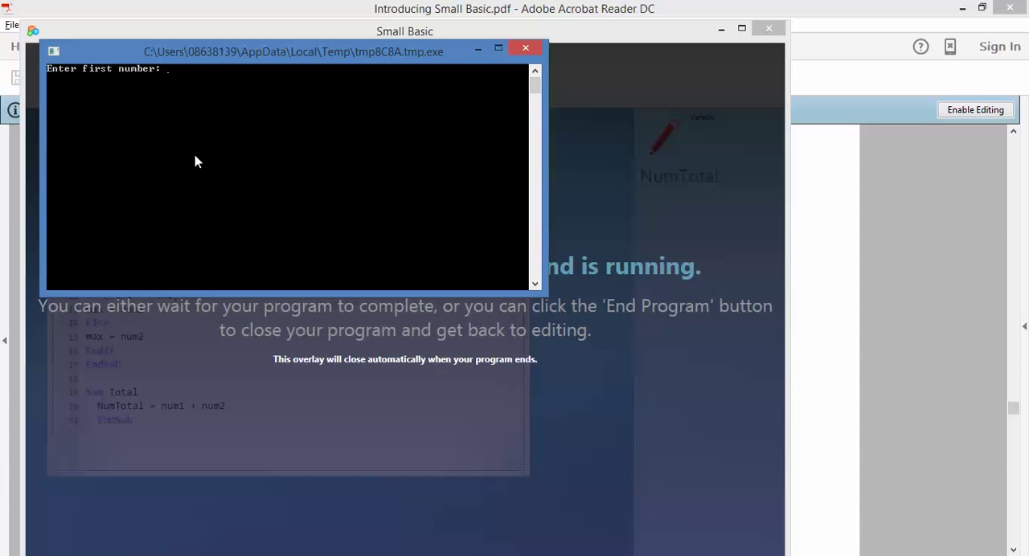
type("10")
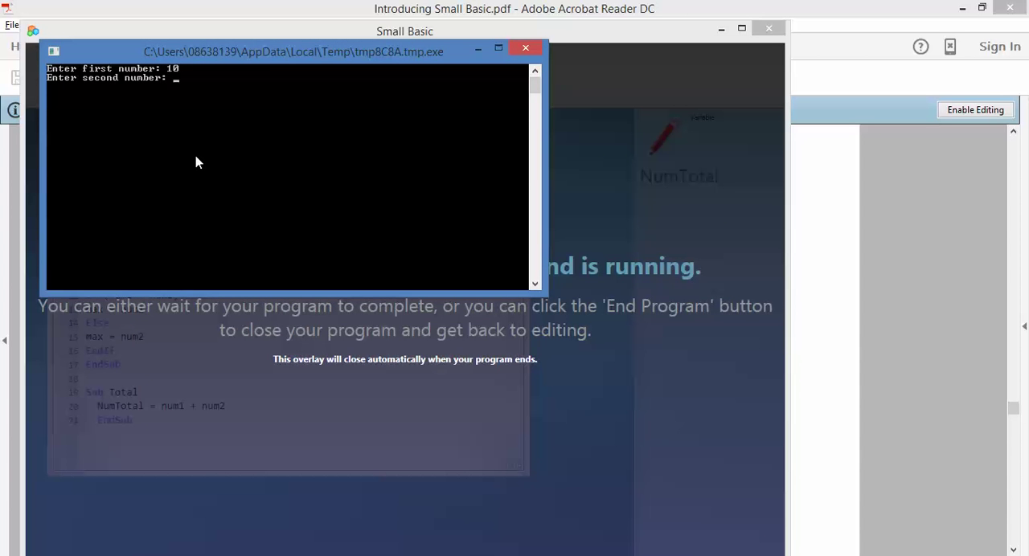
type("12")
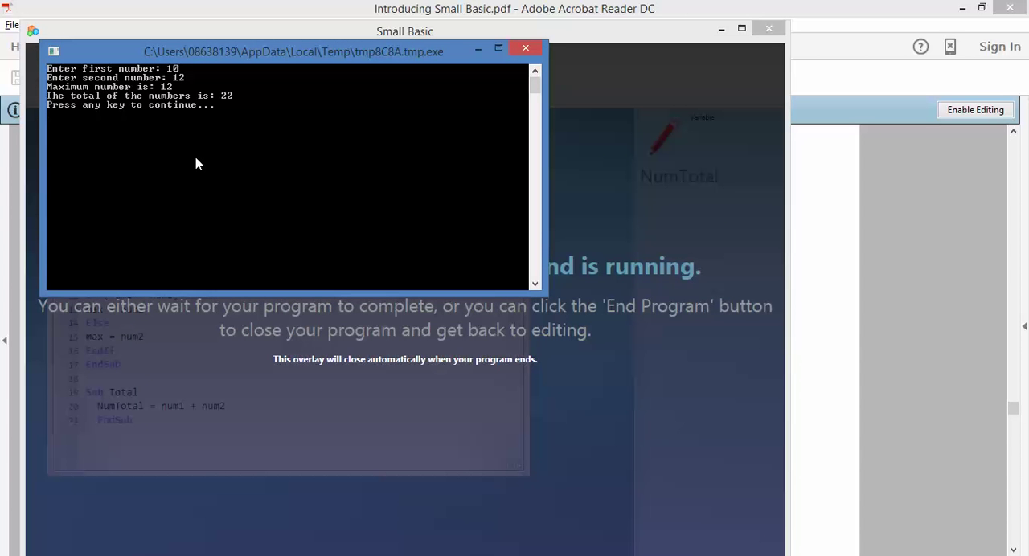